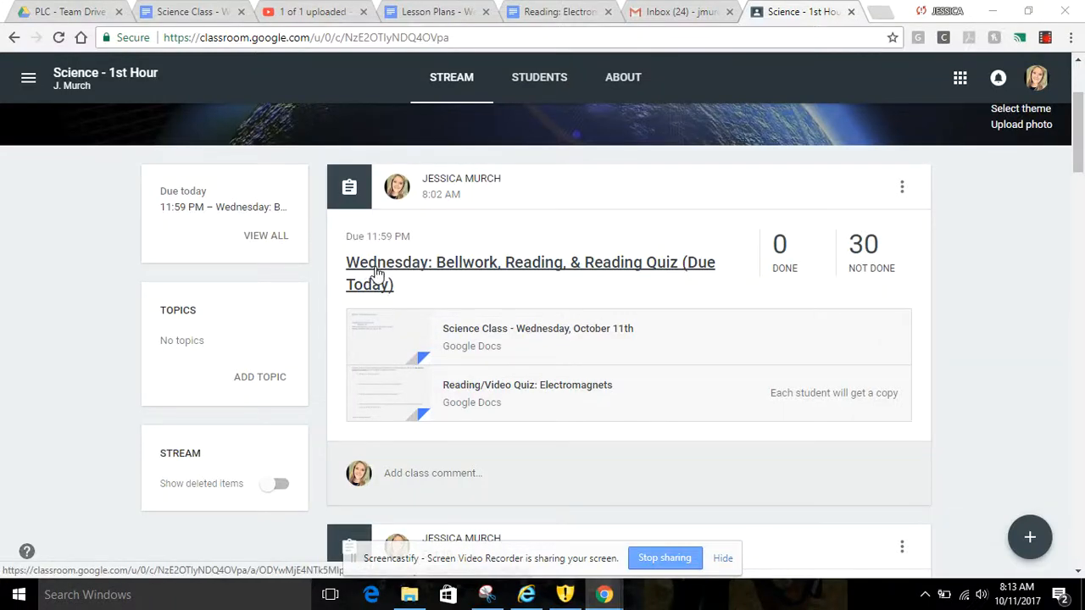
pyautogui.moveTo(450, 273)
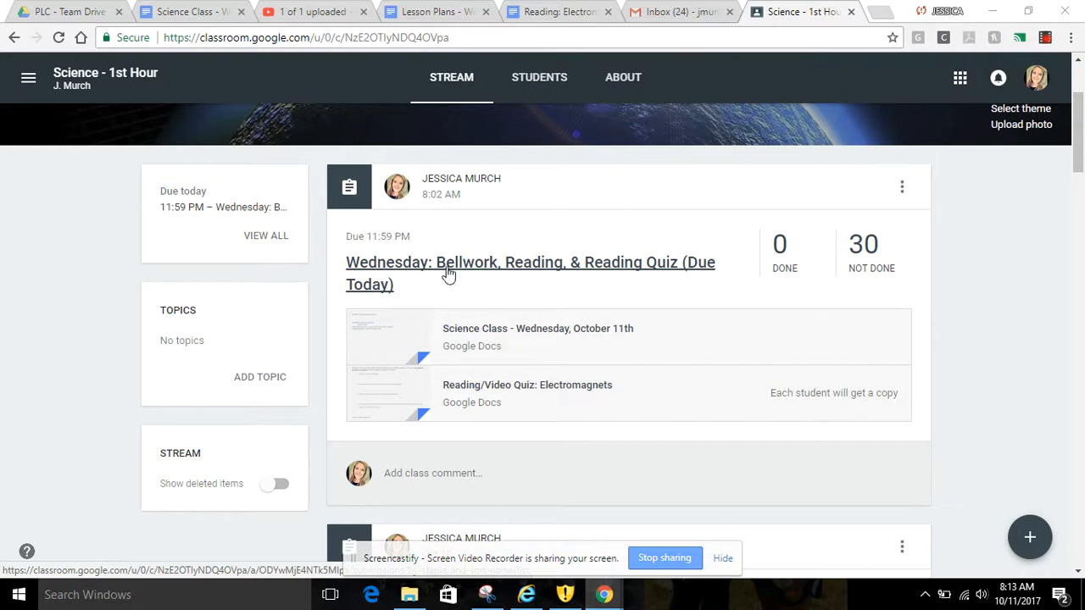
pyautogui.moveTo(475, 275)
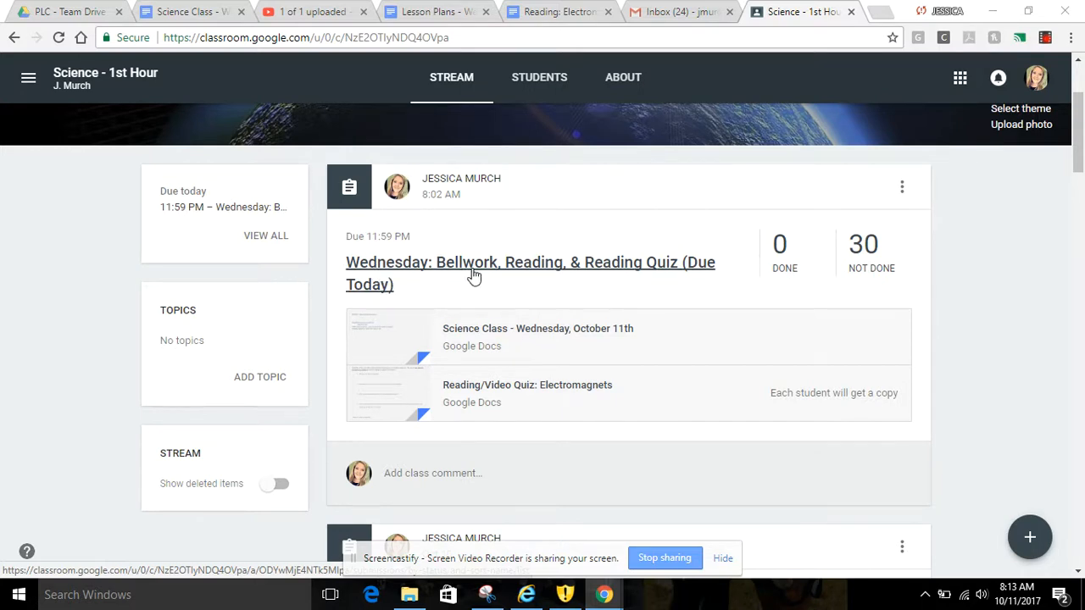
pyautogui.moveTo(549, 272)
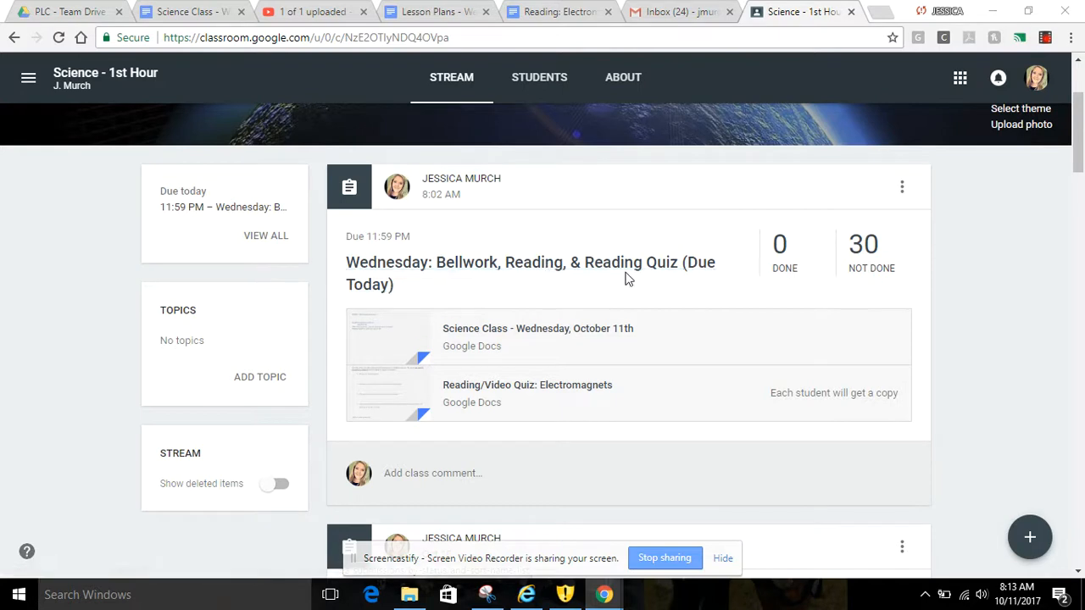
pyautogui.moveTo(704, 270)
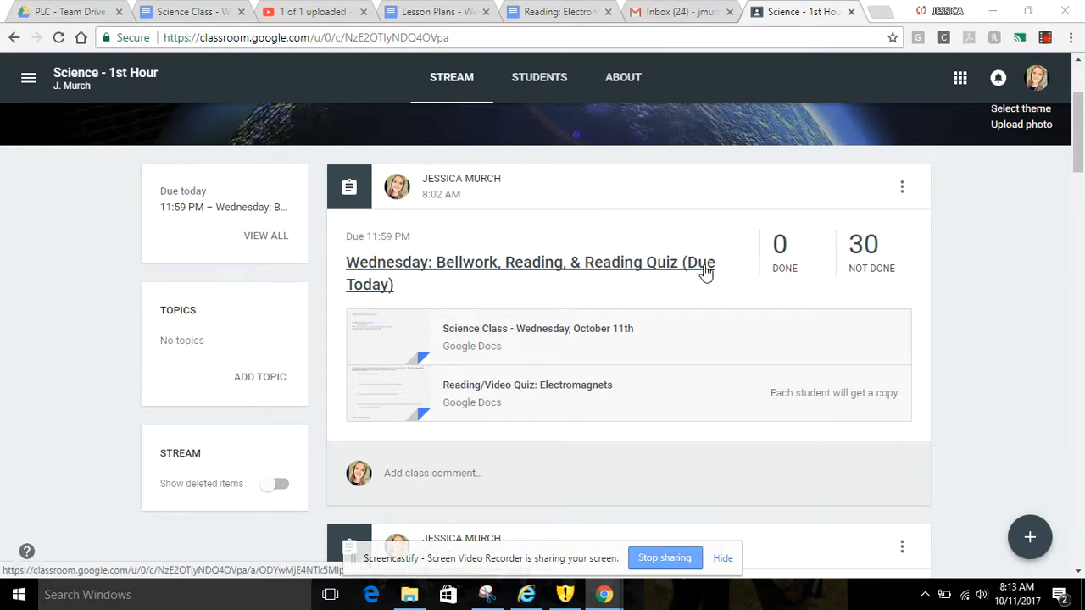
pyautogui.moveTo(405, 304)
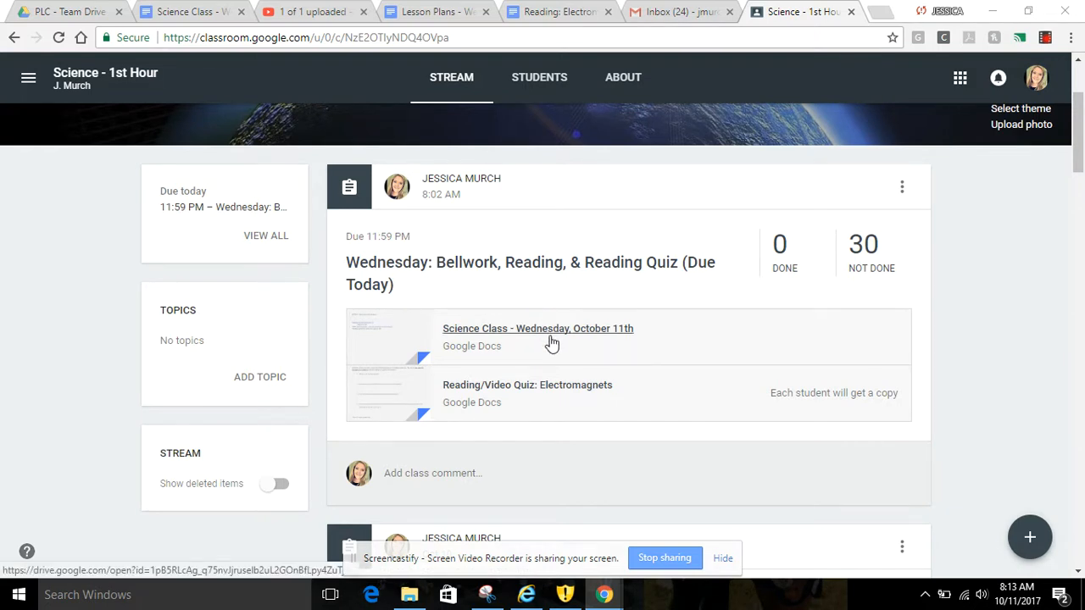
# - Review the 'Science Class - Wednesday, October 11th' instructions doc from top to bottom
pyautogui.click(537, 329)
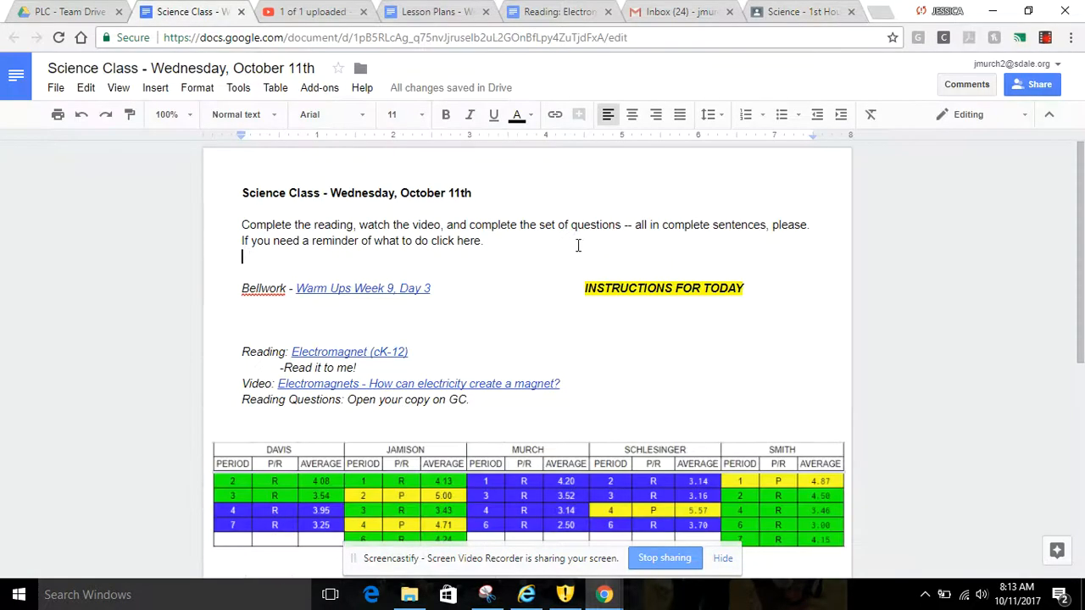
pyautogui.scroll(-3)
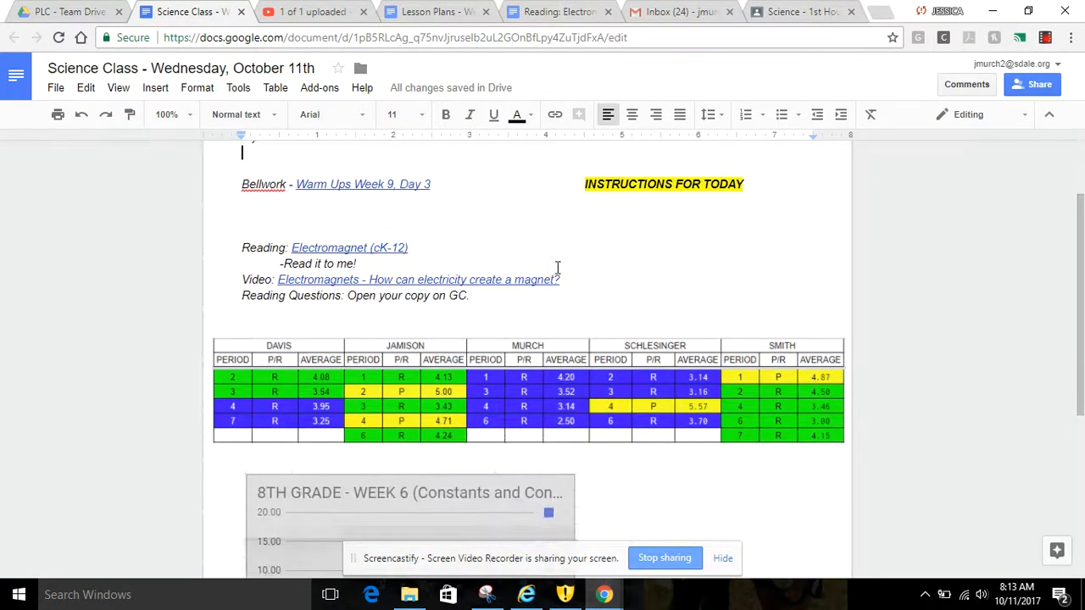
pyautogui.scroll(-3)
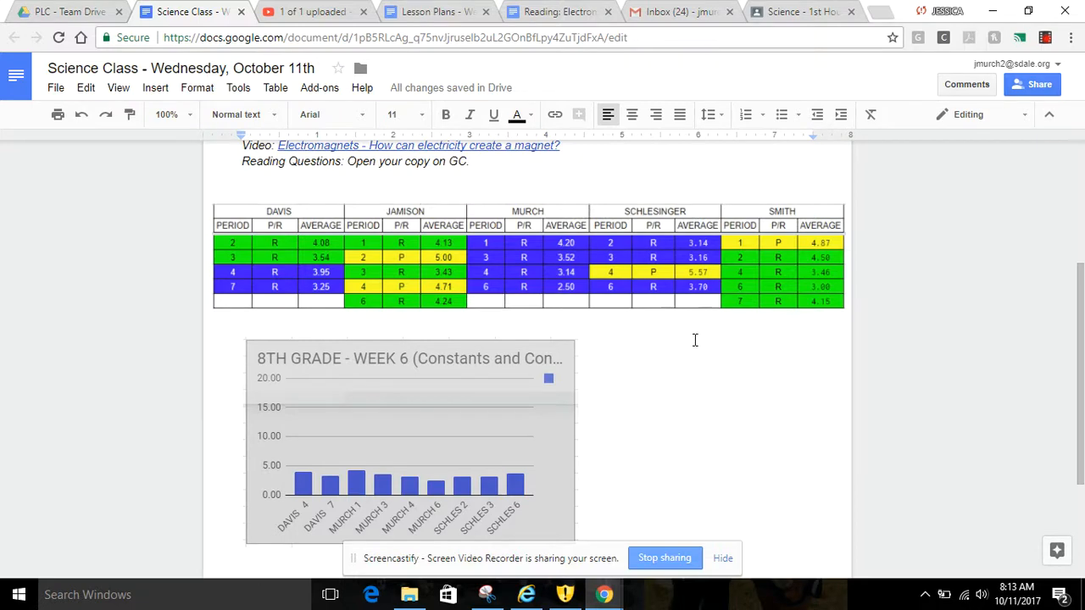
pyautogui.moveTo(702, 355)
pyautogui.write('If you need a reminder of what to do click here.')
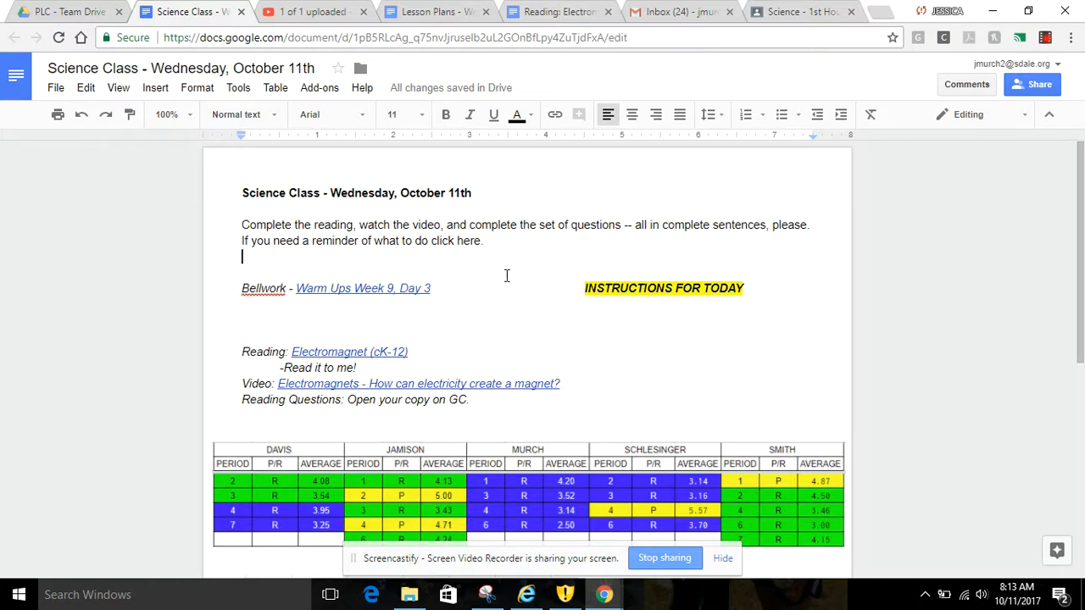
pyautogui.scroll(-3)
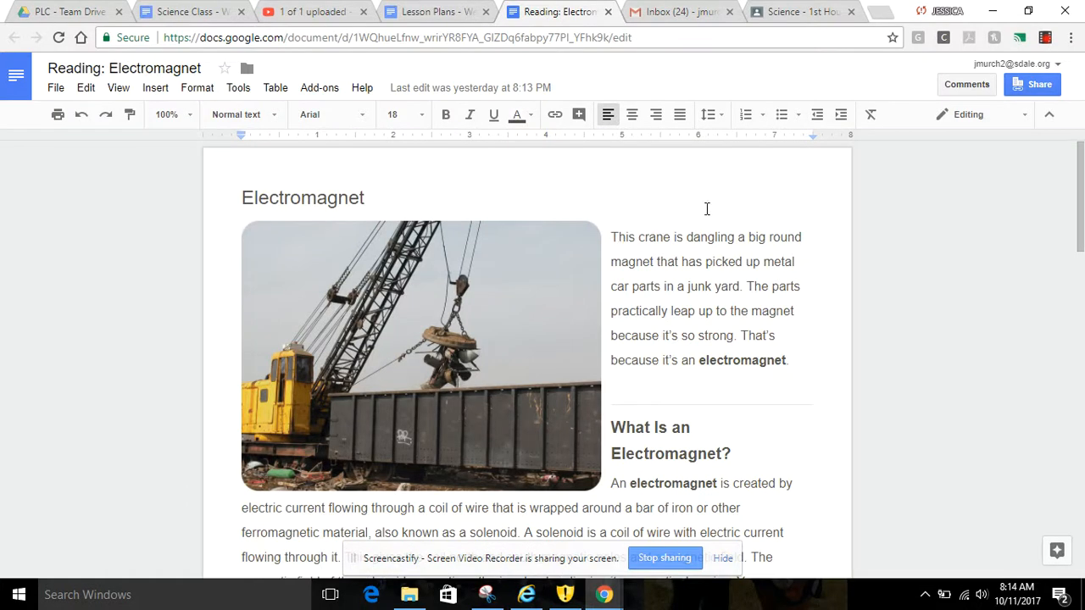
# - Read through the 'Reading: Electromagnet' article down to its closing video link
pyautogui.scroll(-3)
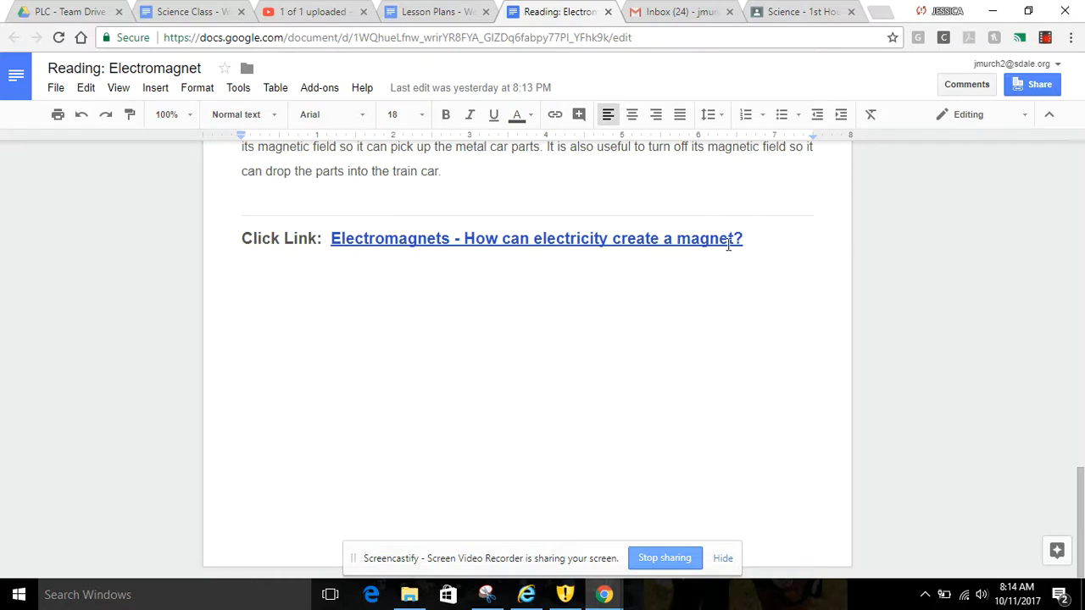
pyautogui.moveTo(579, 200)
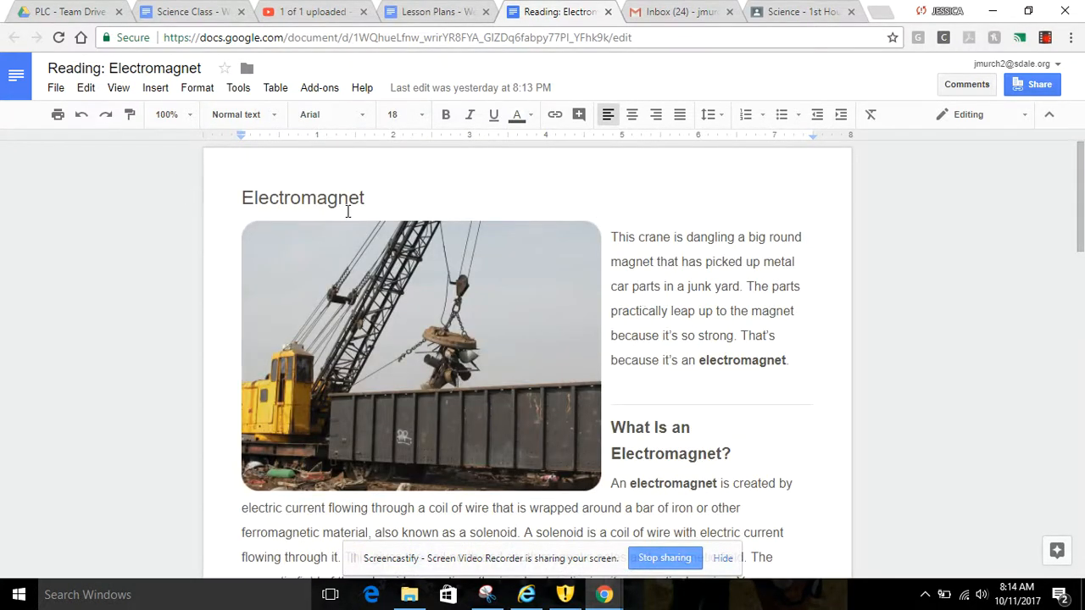
pyautogui.click(190, 10)
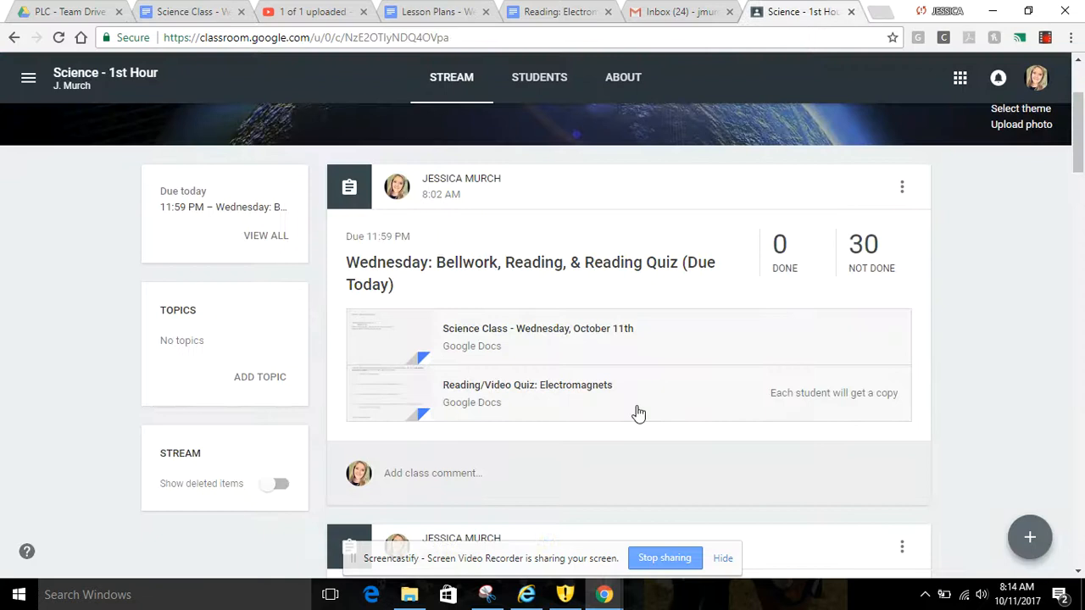
pyautogui.moveTo(839, 393)
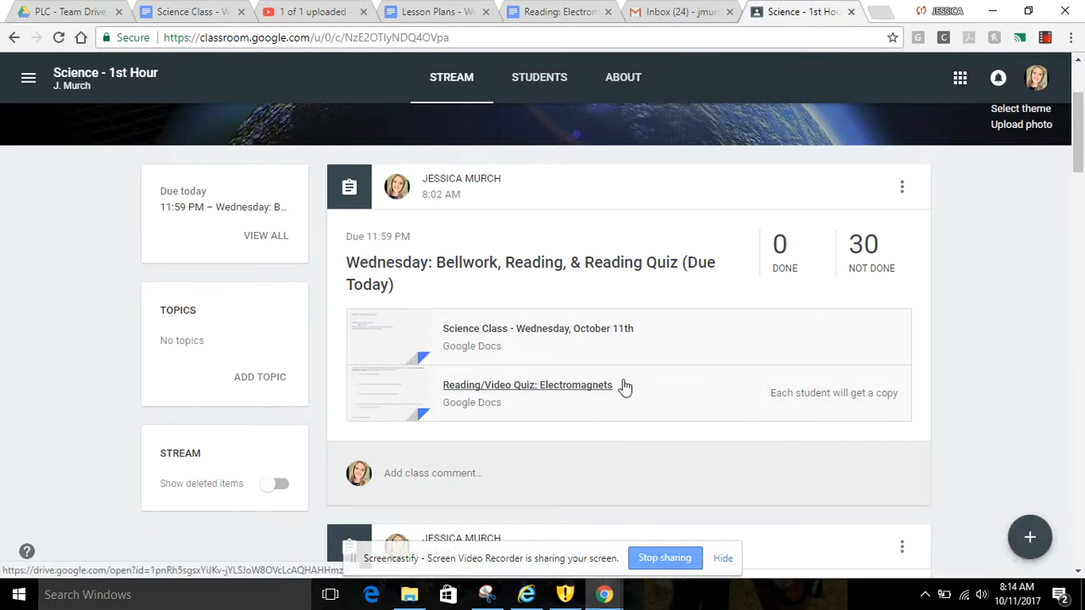
# - Bring up the 'Reading/Video Quiz: Electromagnets' attachment from the assignment post
pyautogui.click(527, 385)
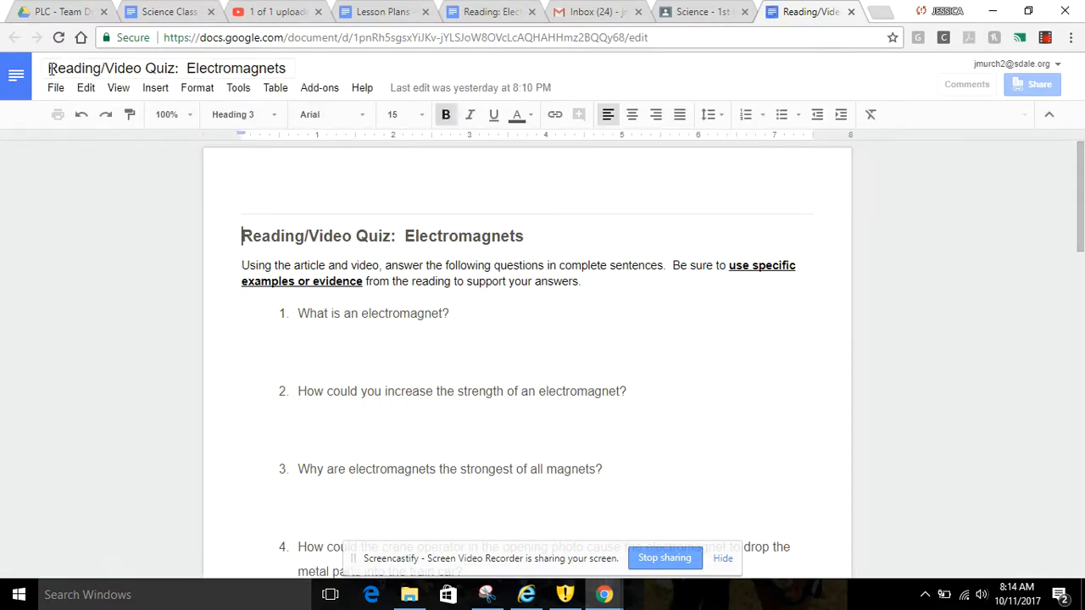
# - Review the quiz heading, instructions and the four reading questions through the crane operator one
pyautogui.click(166, 68)
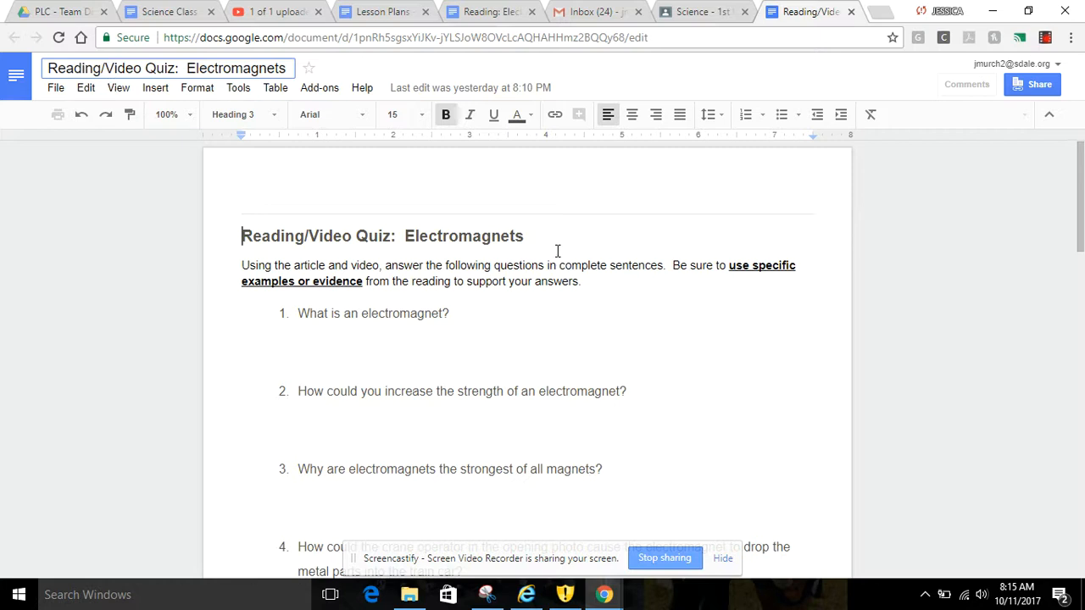
pyautogui.scroll(-3)
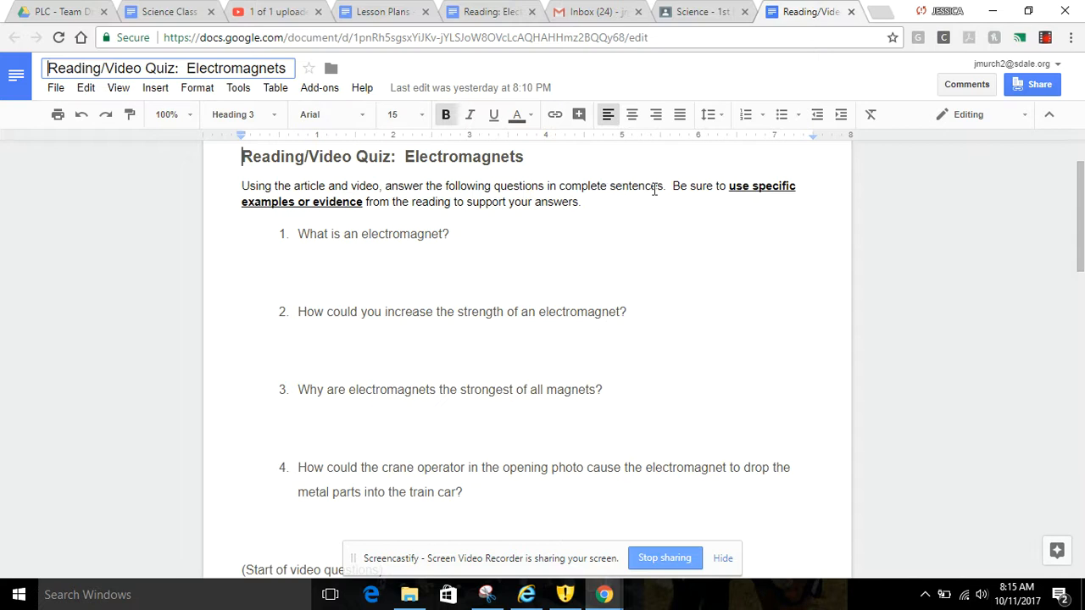
pyautogui.moveTo(780, 185)
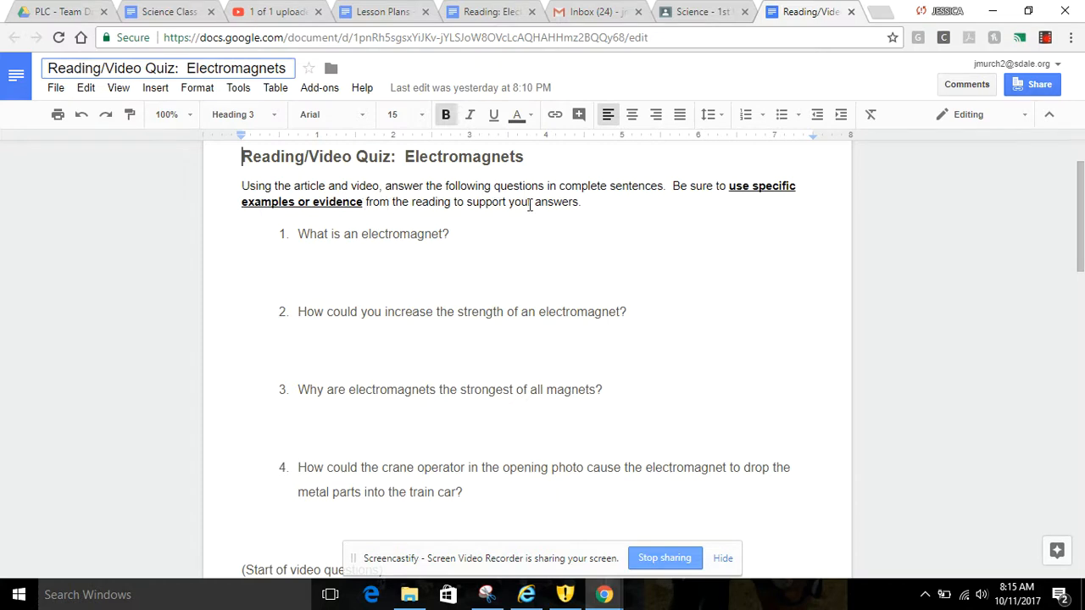
pyautogui.scroll(-3)
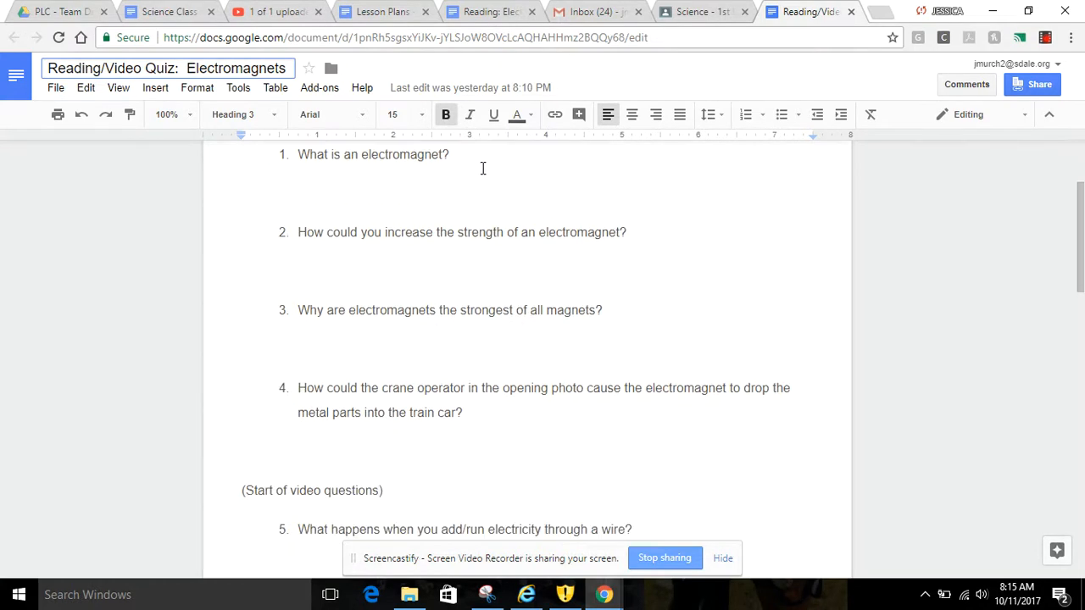
pyautogui.scroll(-3)
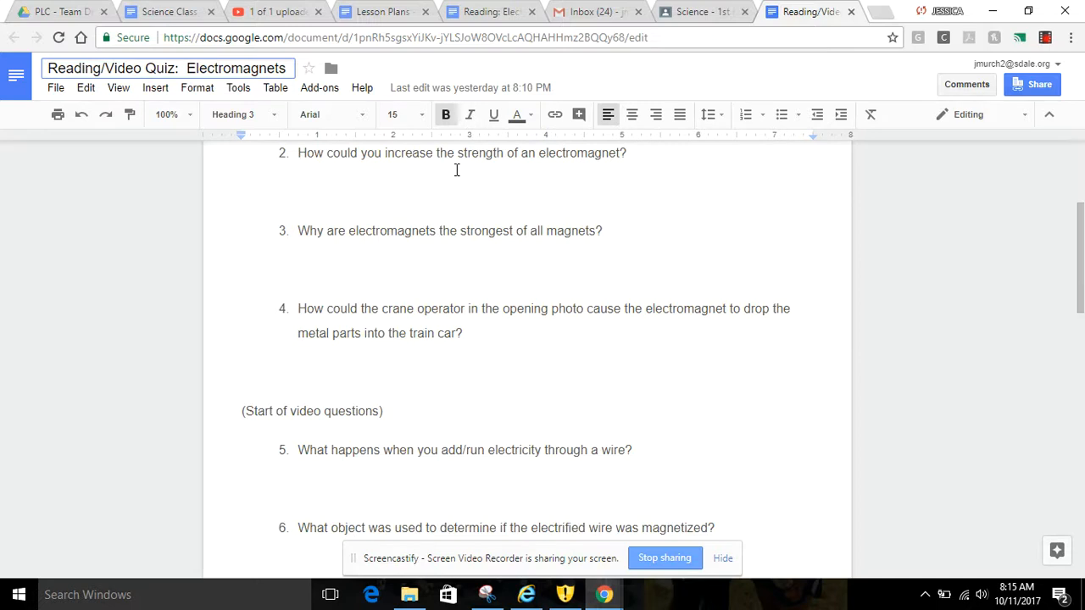
pyautogui.scroll(-3)
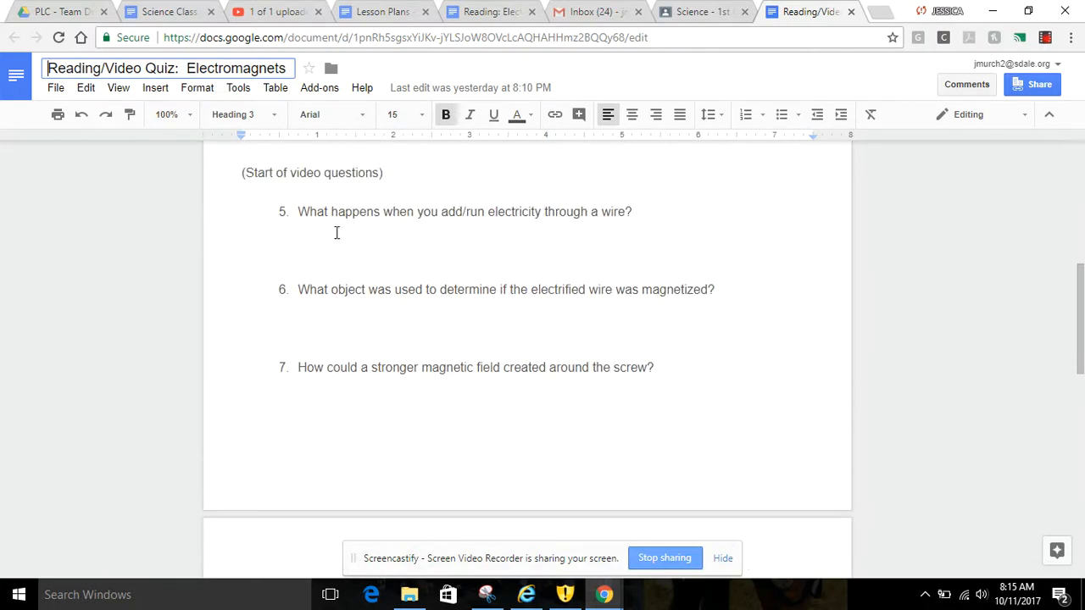
pyautogui.moveTo(629, 210)
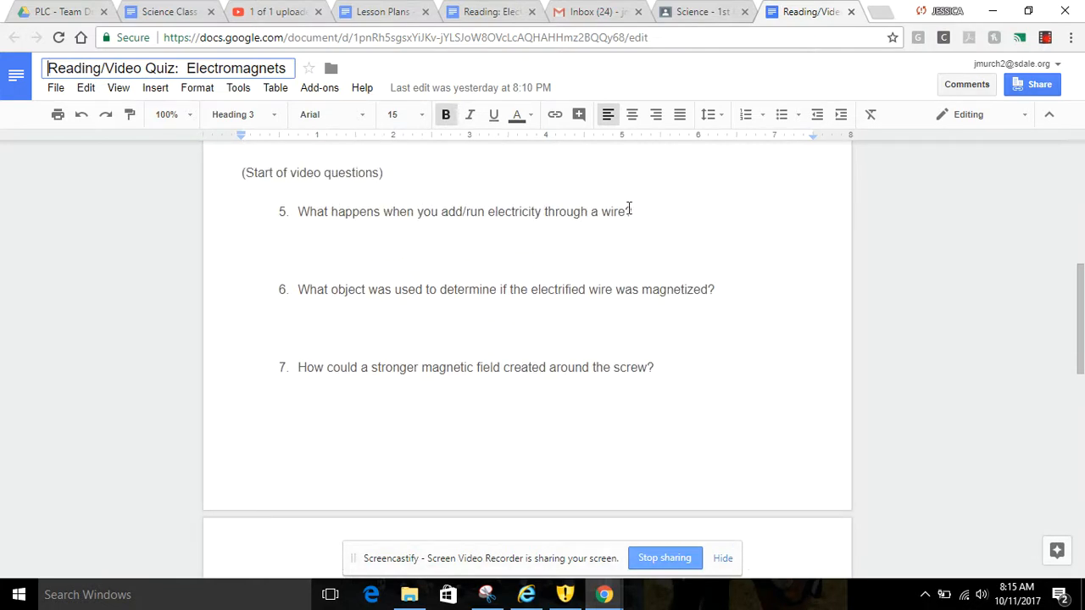
pyautogui.scroll(-3)
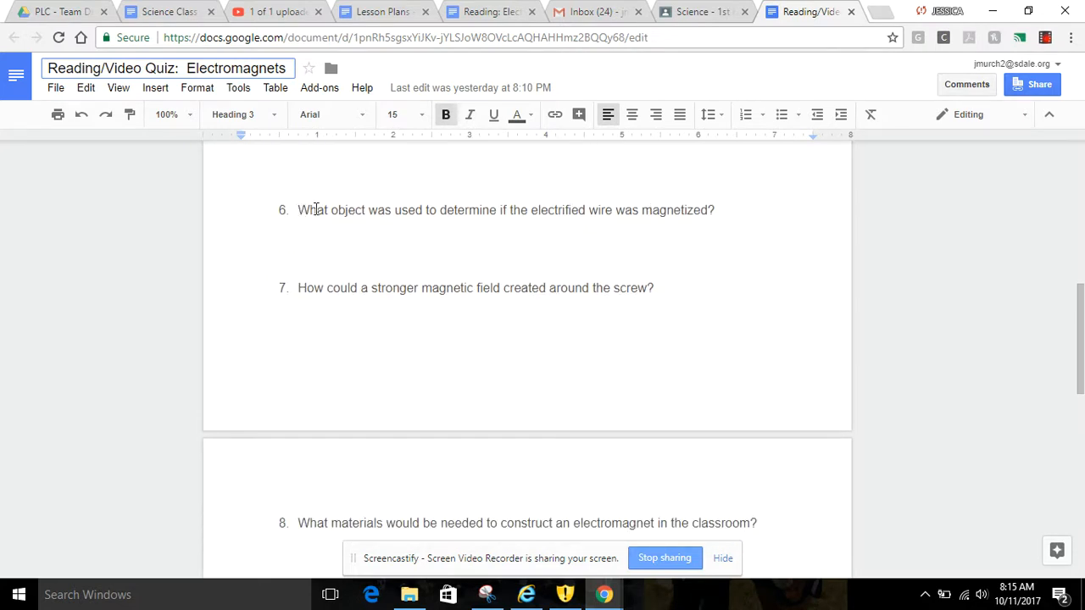
pyautogui.scroll(-3)
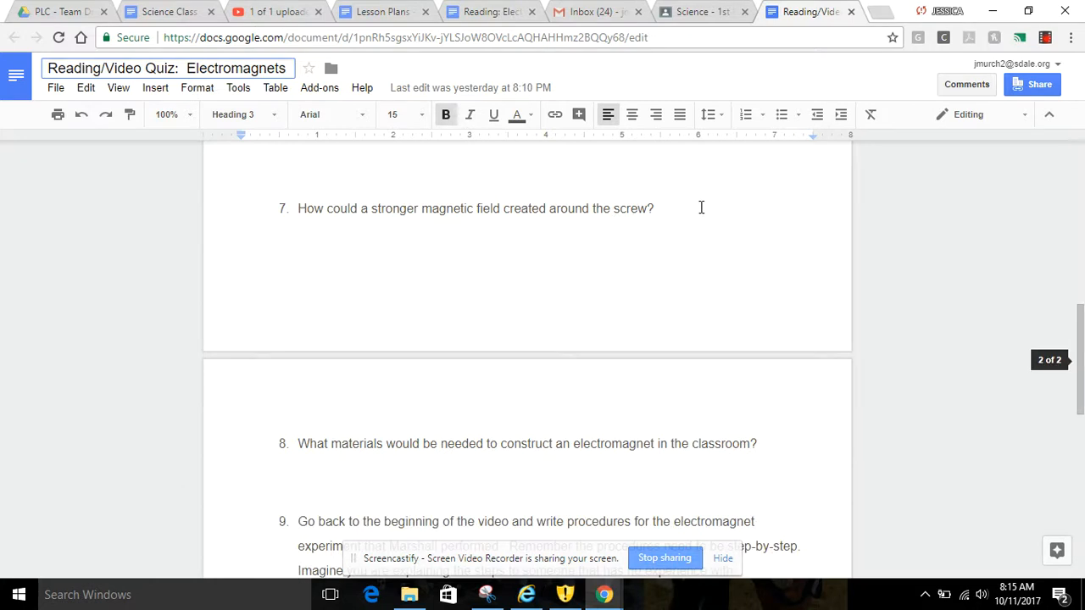
pyautogui.scroll(-3)
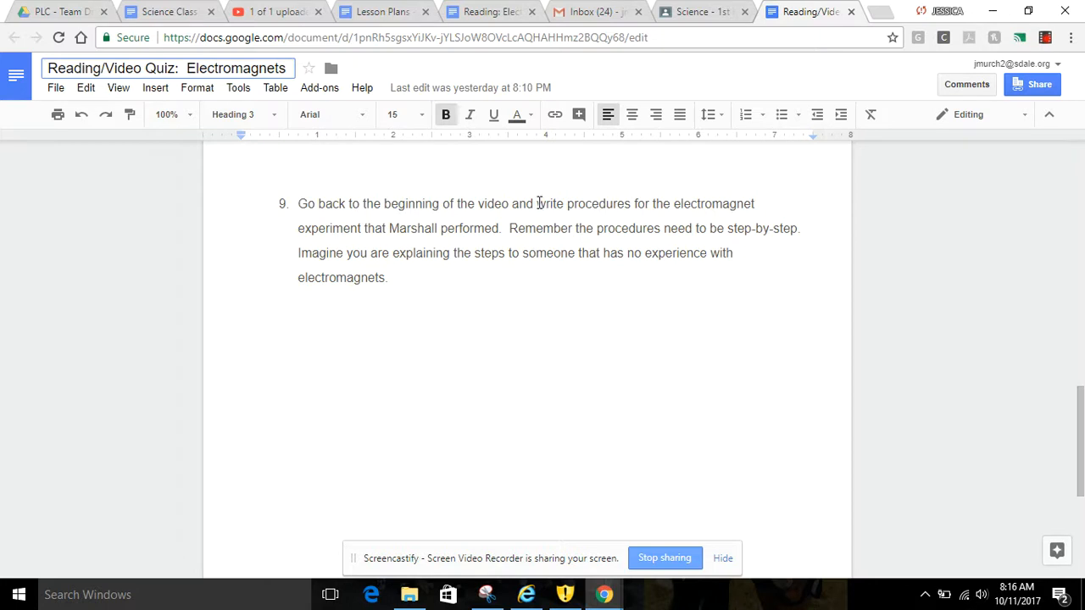
pyautogui.moveTo(568, 204)
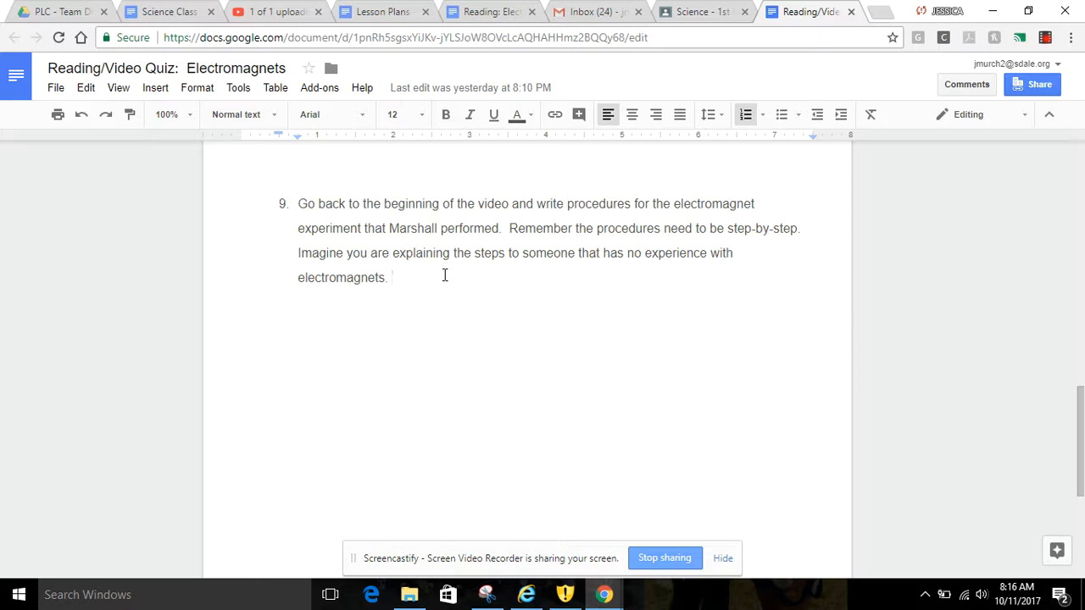
pyautogui.moveTo(535, 332)
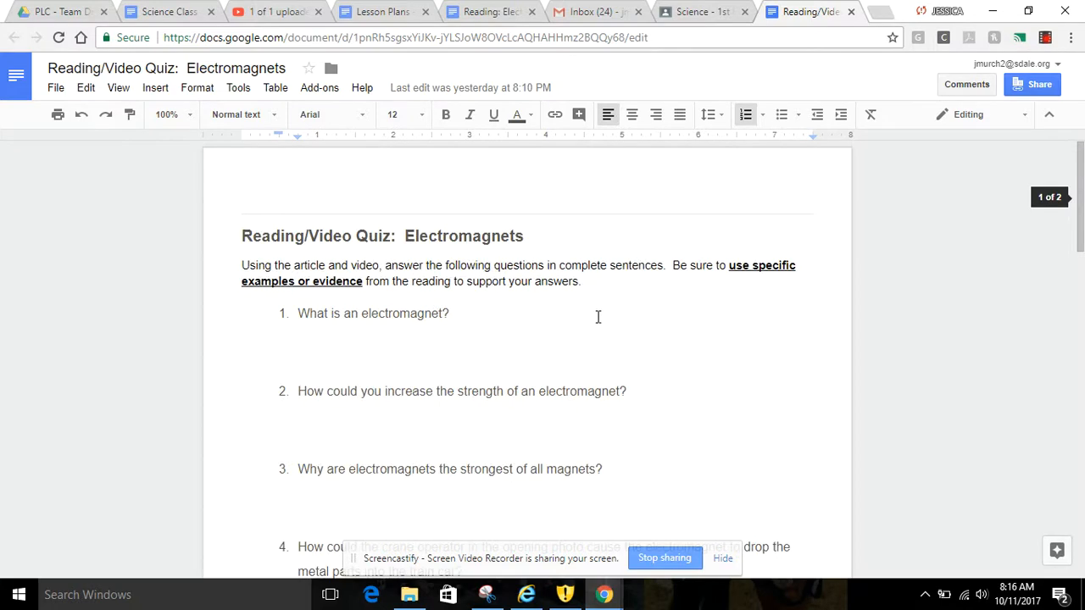
pyautogui.click(695, 10)
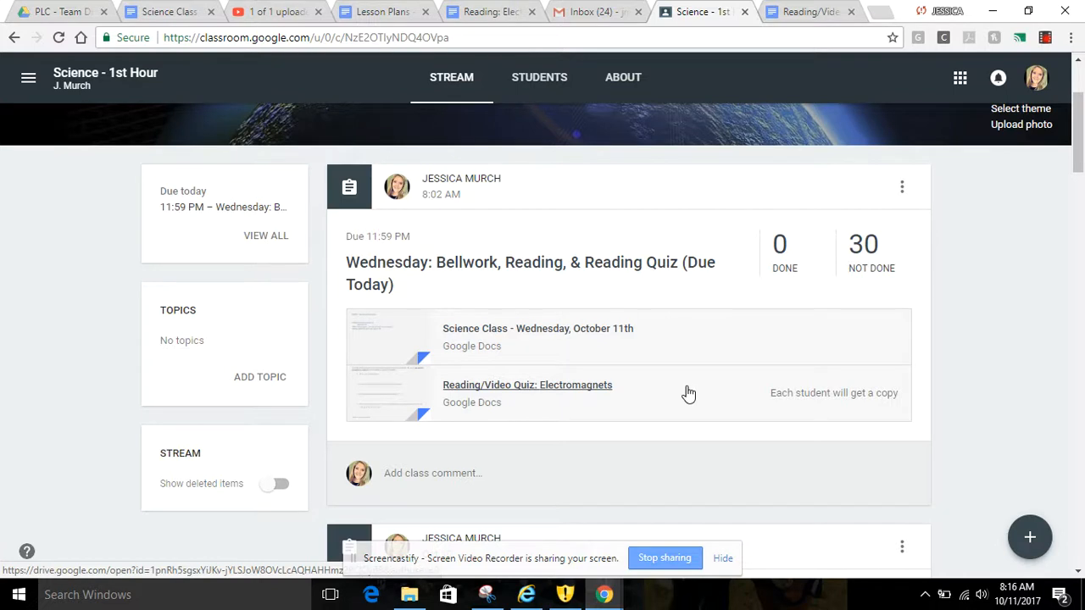
pyautogui.moveTo(935, 403)
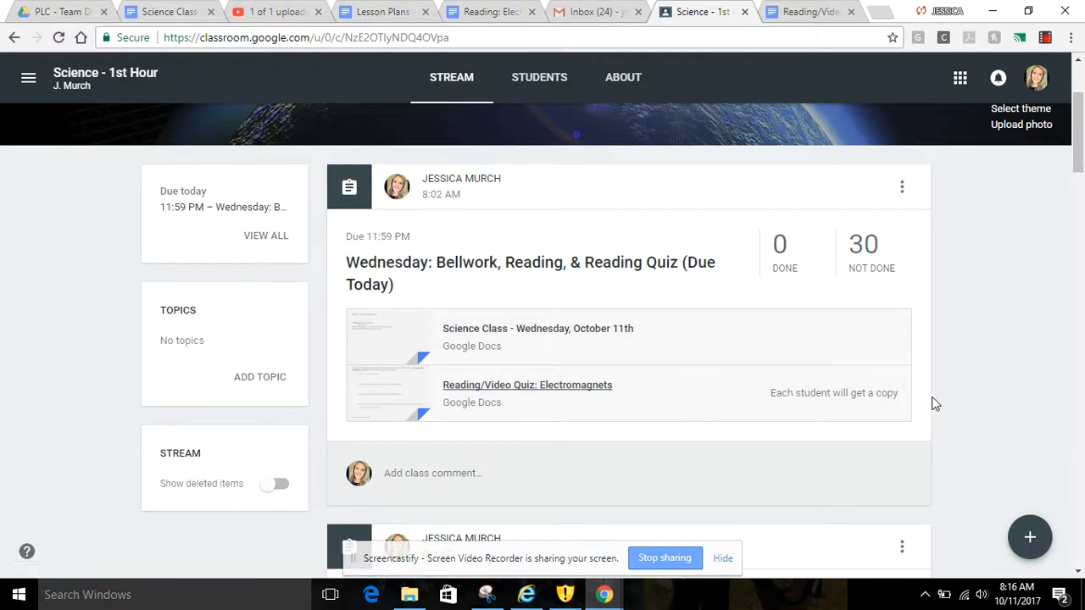